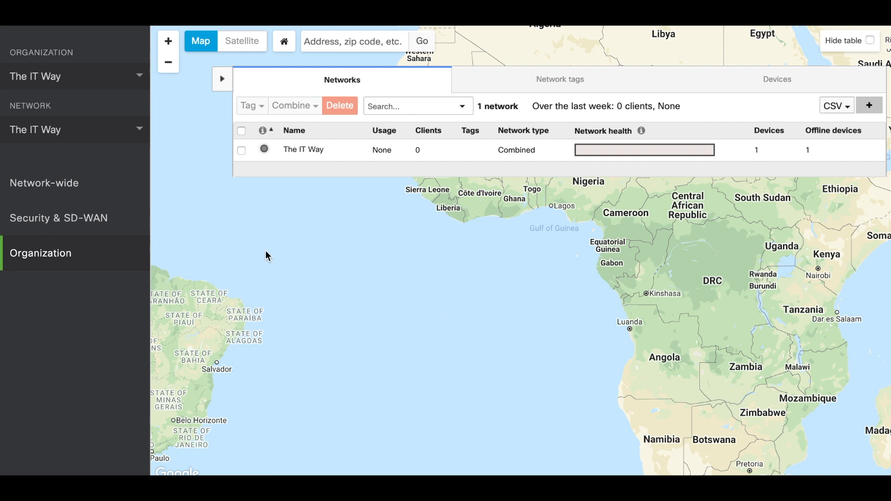
{"action": "mouse_move", "coordinate": [58, 218]}
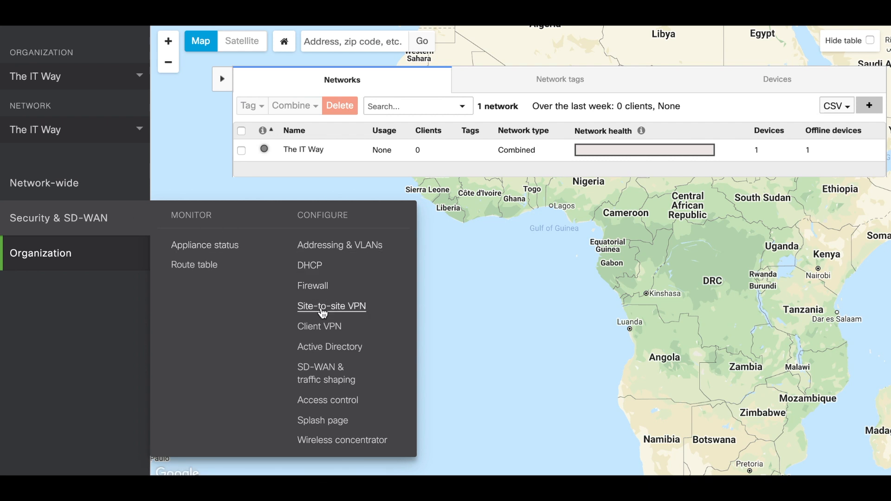
Set this network's site-to-site VPN type to Hub (Mesh)
{"action": "left_click", "coordinate": [332, 307]}
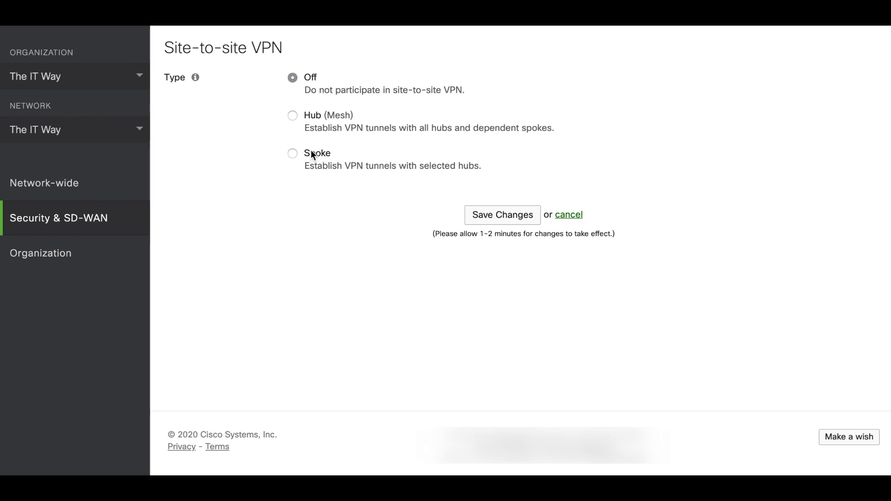
{"action": "left_click", "coordinate": [293, 115]}
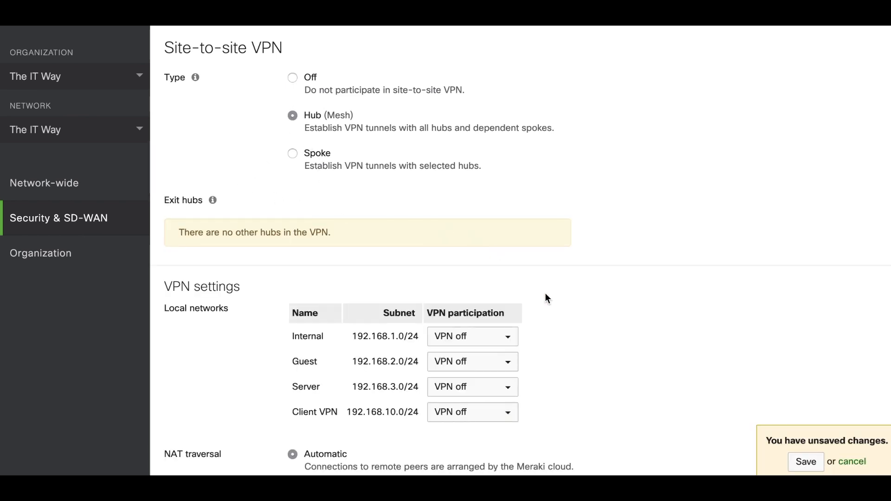
{"action": "scroll", "scroll_direction": "down", "scroll_amount": 3}
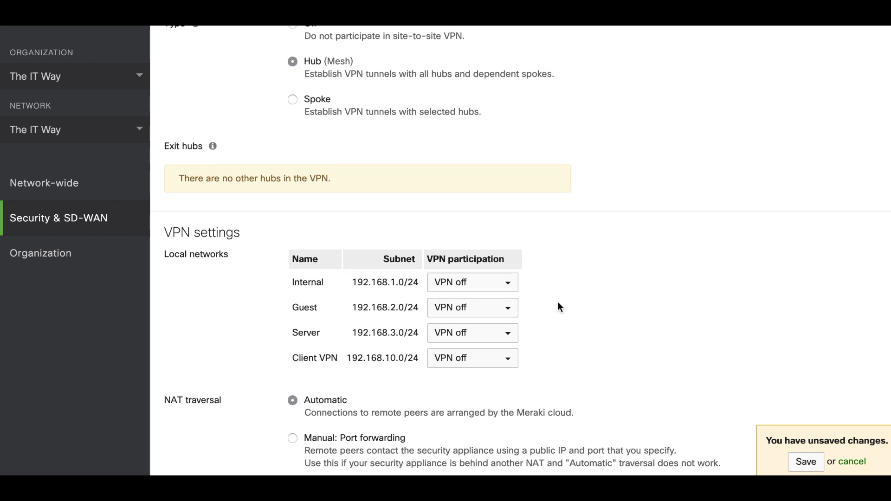
{"action": "mouse_move", "coordinate": [594, 292]}
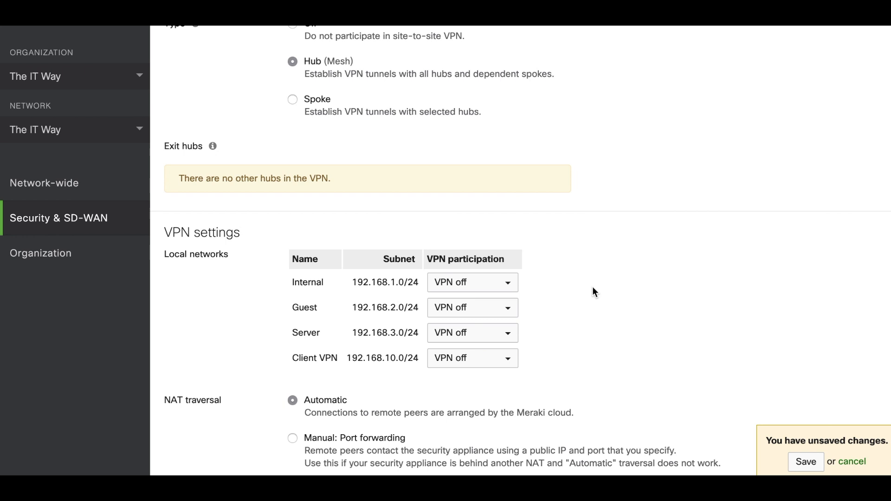
{"action": "scroll", "scroll_direction": "down", "scroll_amount": 3}
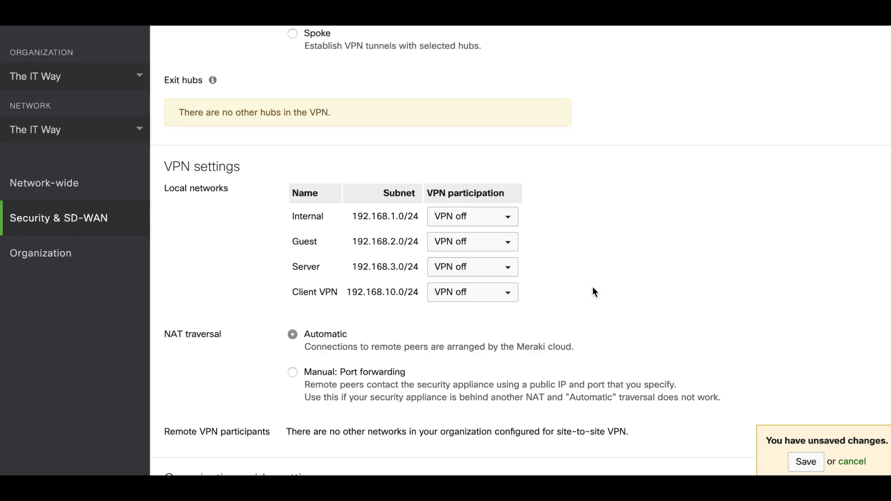
{"action": "scroll", "scroll_direction": "down", "scroll_amount": 3}
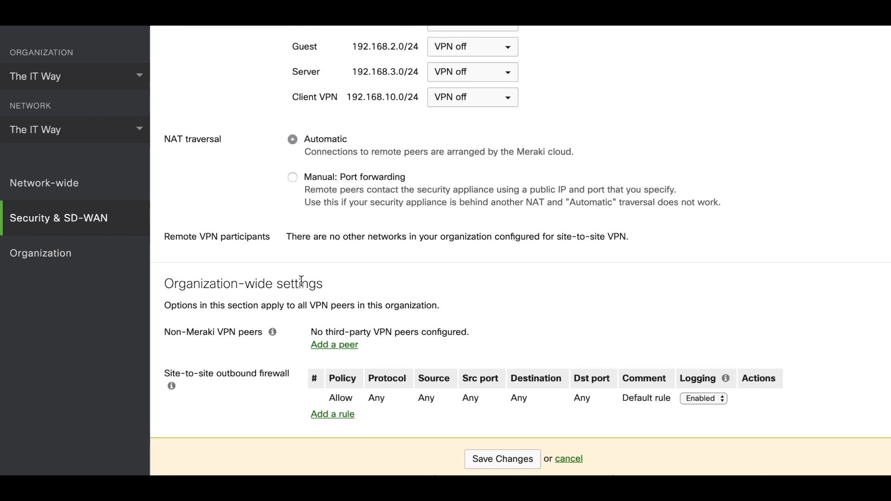
{"action": "mouse_move", "coordinate": [224, 332]}
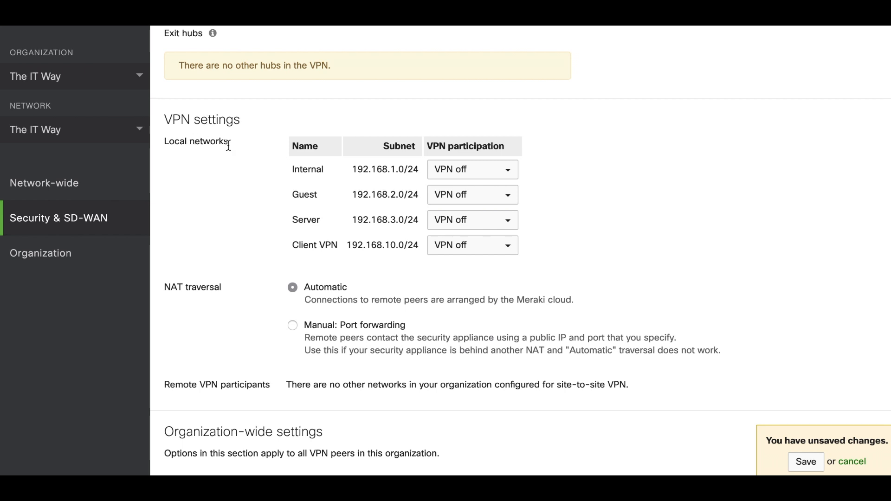
{"action": "mouse_move", "coordinate": [327, 193]}
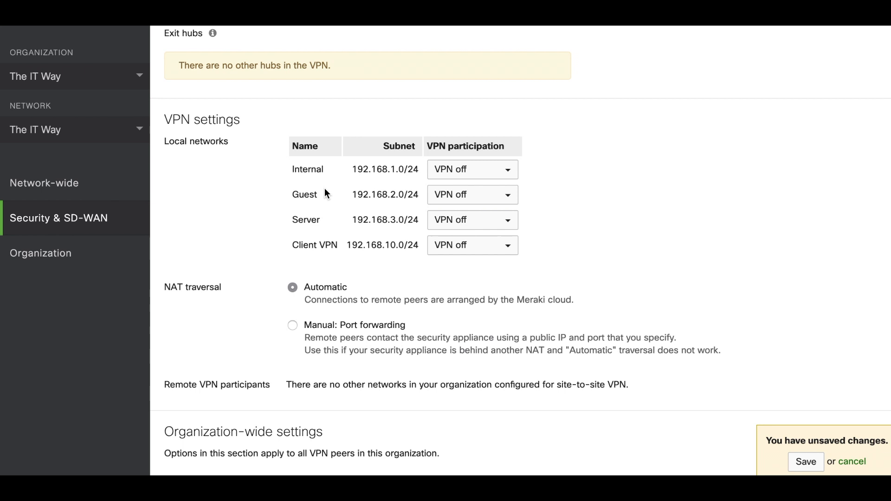
{"action": "mouse_move", "coordinate": [398, 186]}
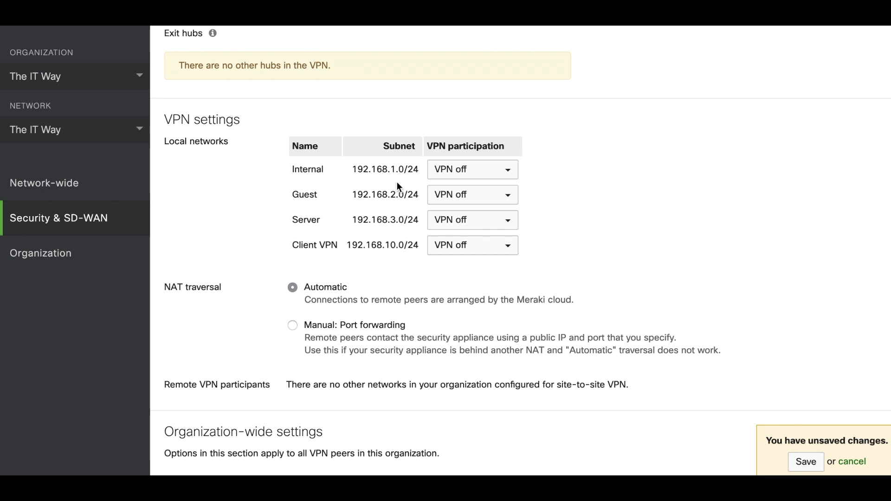
Turn VPN participation on for the Internal and Server local subnets
{"action": "left_click", "coordinate": [472, 169]}
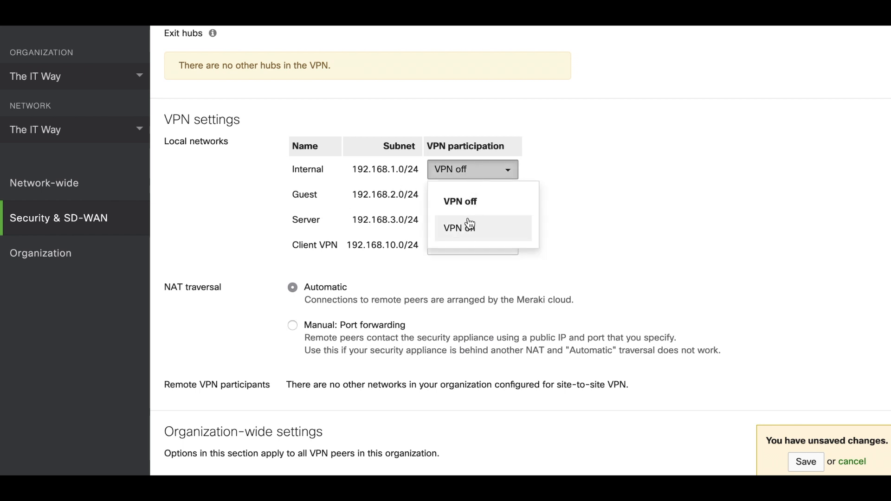
{"action": "left_click", "coordinate": [457, 229]}
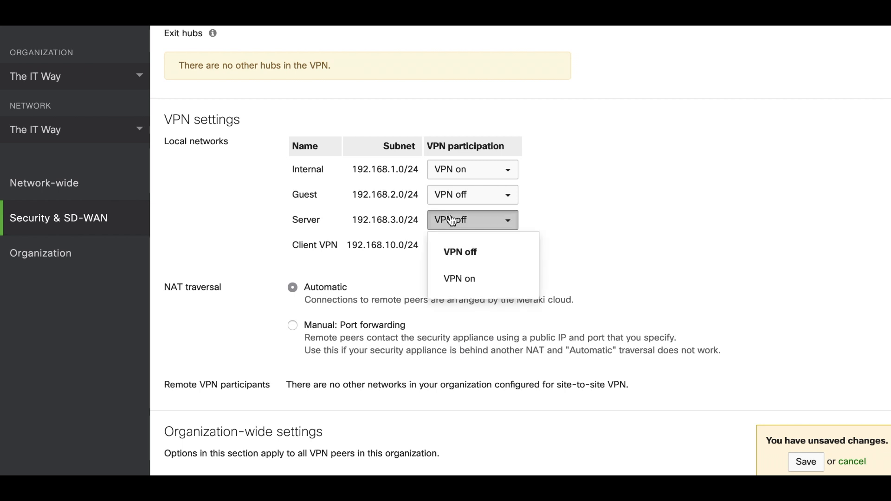
{"action": "left_click", "coordinate": [457, 278]}
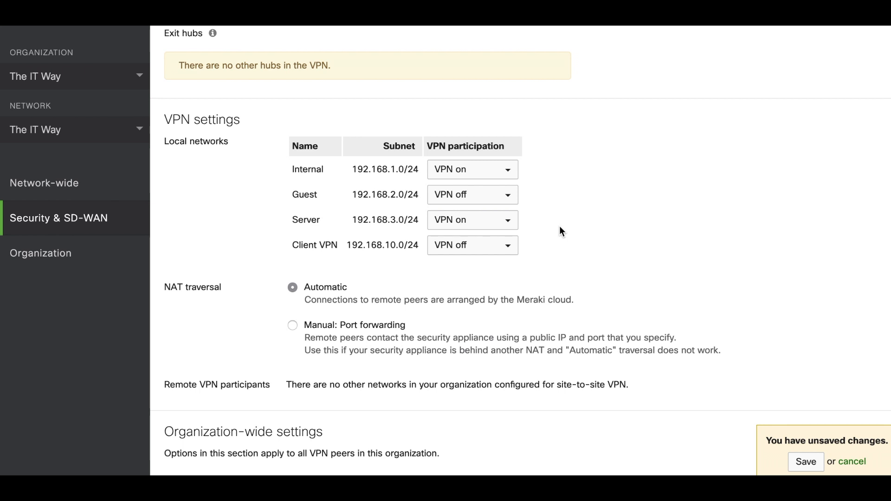
{"action": "scroll", "scroll_direction": "down", "scroll_amount": 3}
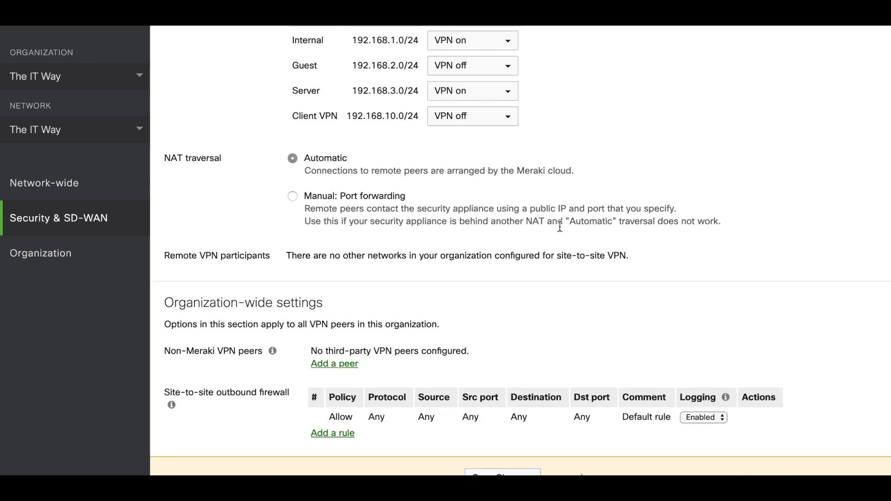
Add a non-Meraki peer named 'The IT Way' with public IP 172.217.169.46
{"action": "left_click", "coordinate": [334, 364]}
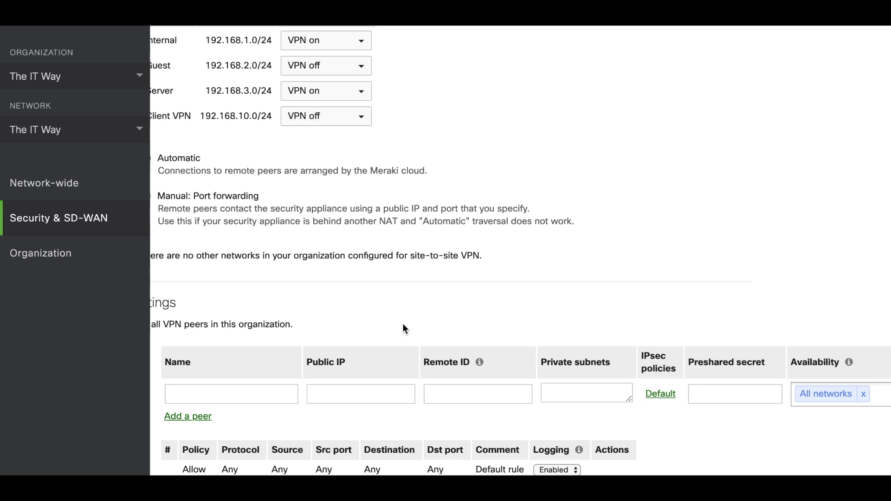
{"action": "left_click", "coordinate": [529, 336]}
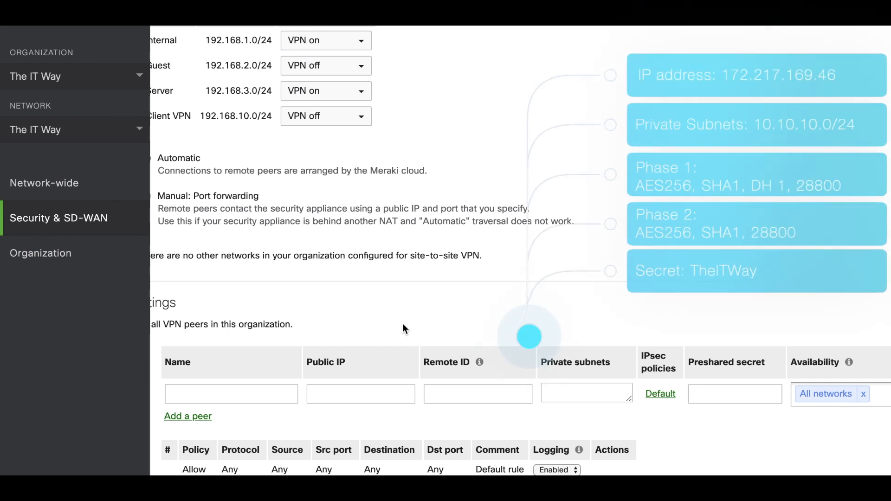
{"action": "mouse_move", "coordinate": [316, 313]}
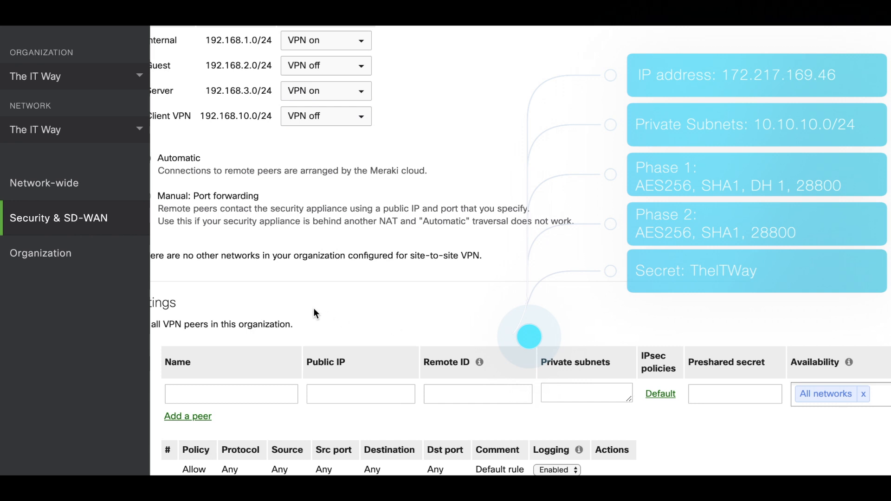
{"action": "left_click", "coordinate": [231, 393]}
{"action": "type", "text": "The IT"}
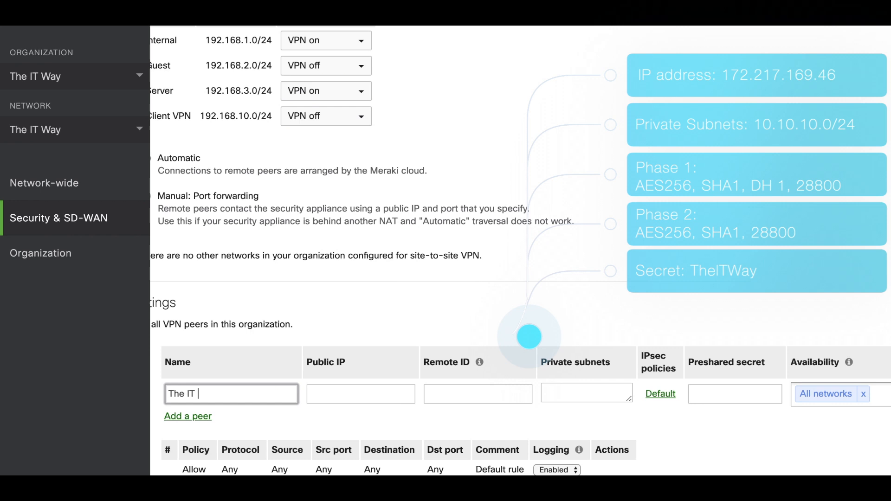
{"action": "type", "text": "Way"}
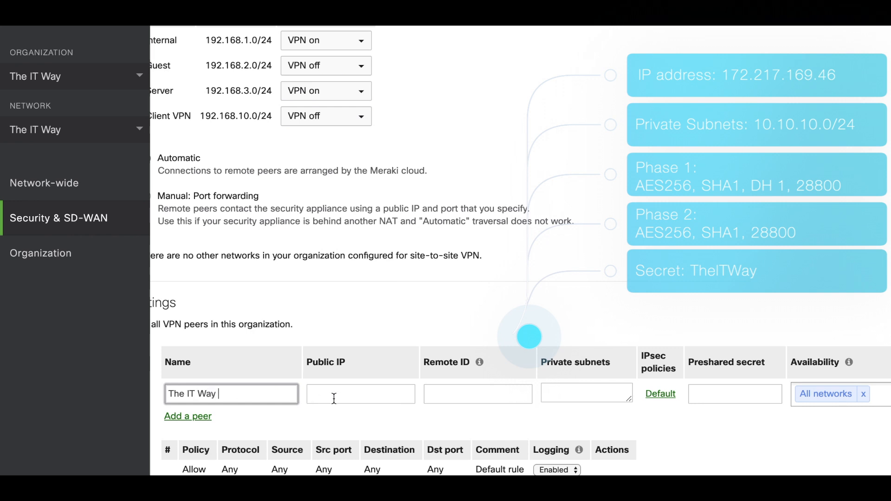
{"action": "type", "text": "172.217.169"}
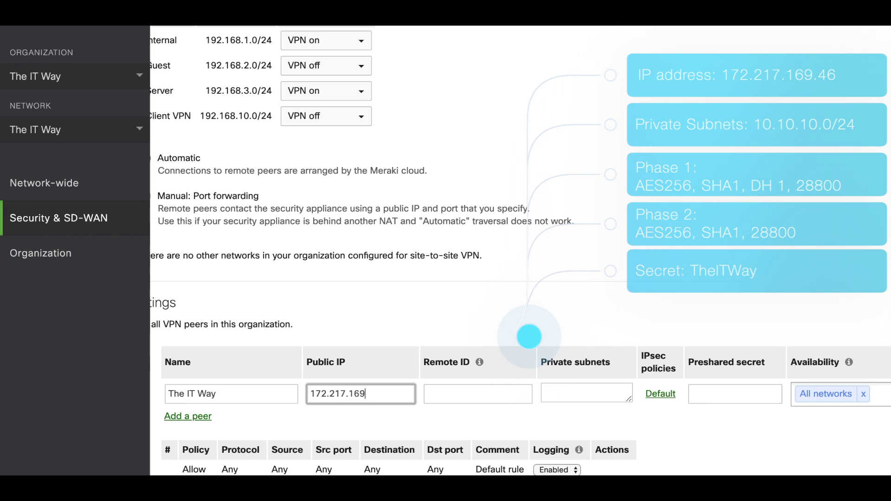
{"action": "type", "text": ".46"}
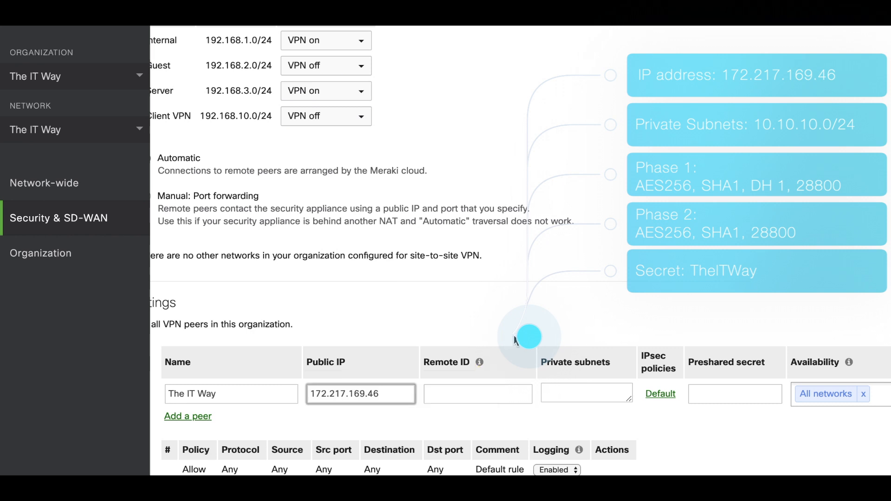
Enter 10.10.10.0/24 as the peer's private subnet
{"action": "left_click", "coordinate": [586, 394]}
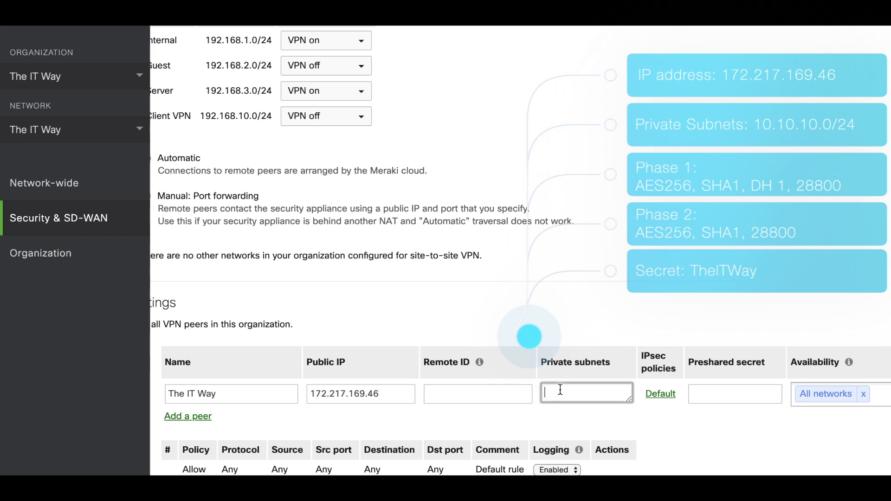
{"action": "type", "text": "10.10.10."}
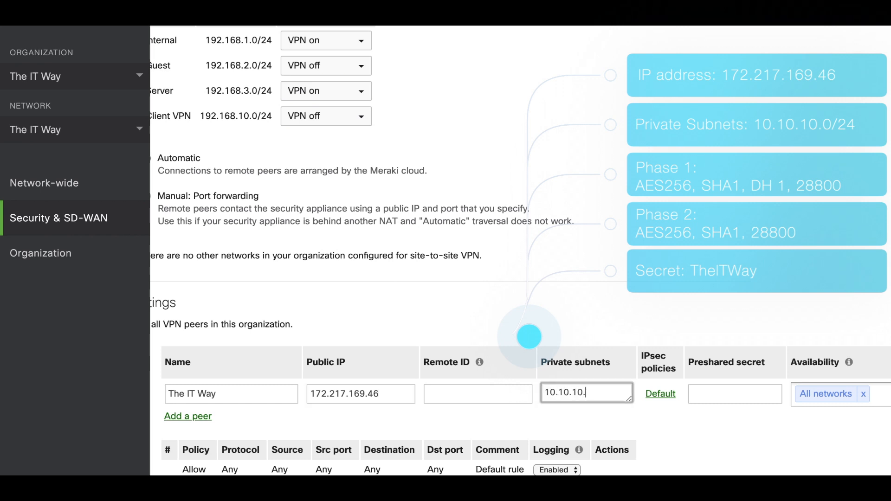
{"action": "type", "text": "0/24"}
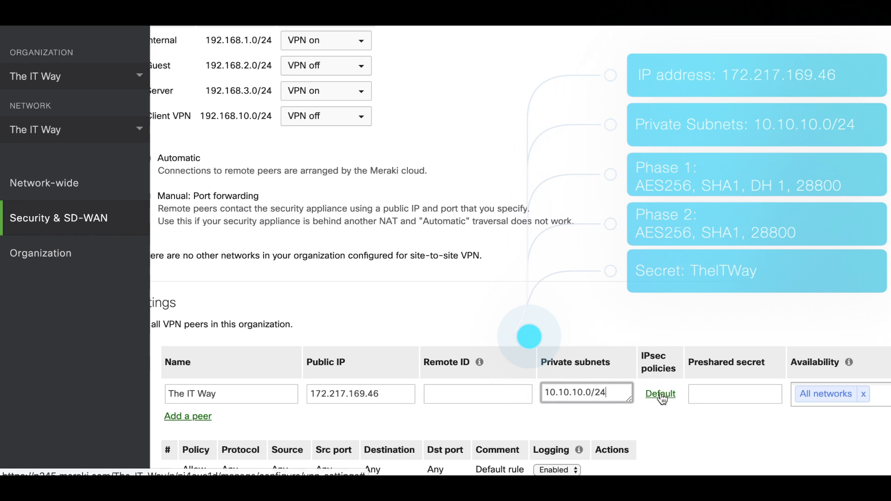
Set the peer's Phase 1 IPsec policy to AES 256 encryption with DH group 1
{"action": "left_click", "coordinate": [660, 393]}
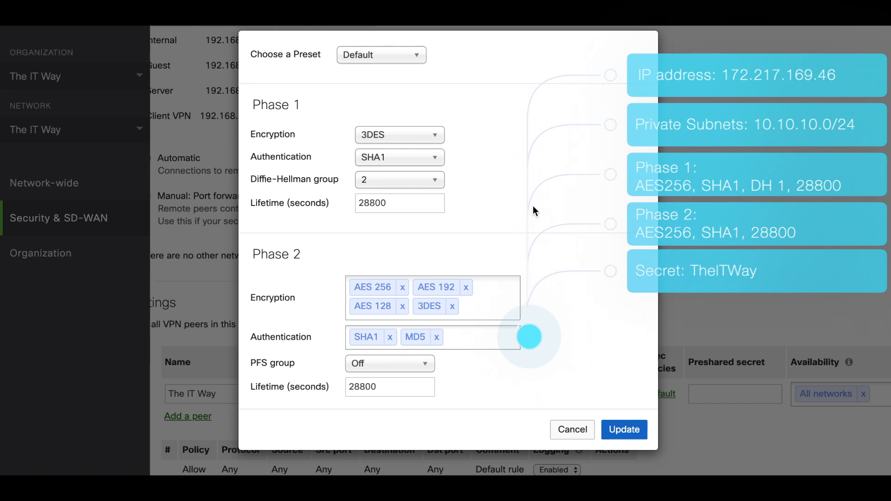
{"action": "mouse_move", "coordinate": [426, 135]}
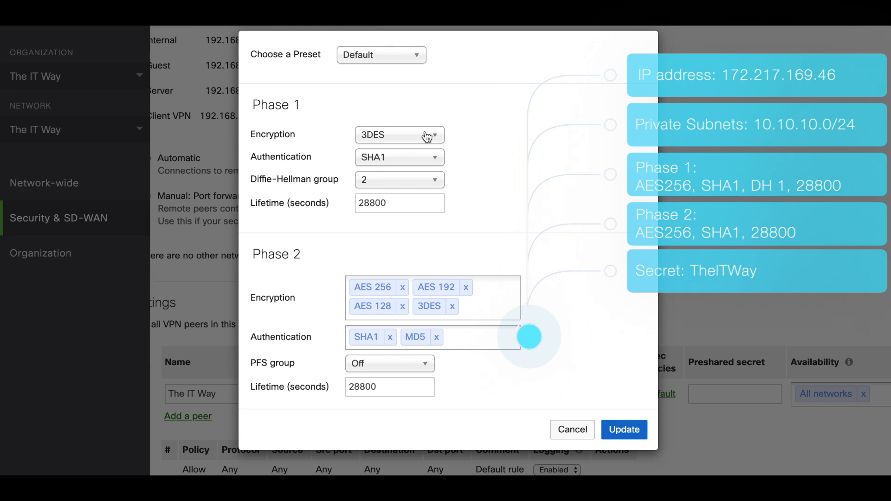
{"action": "left_click", "coordinate": [399, 135]}
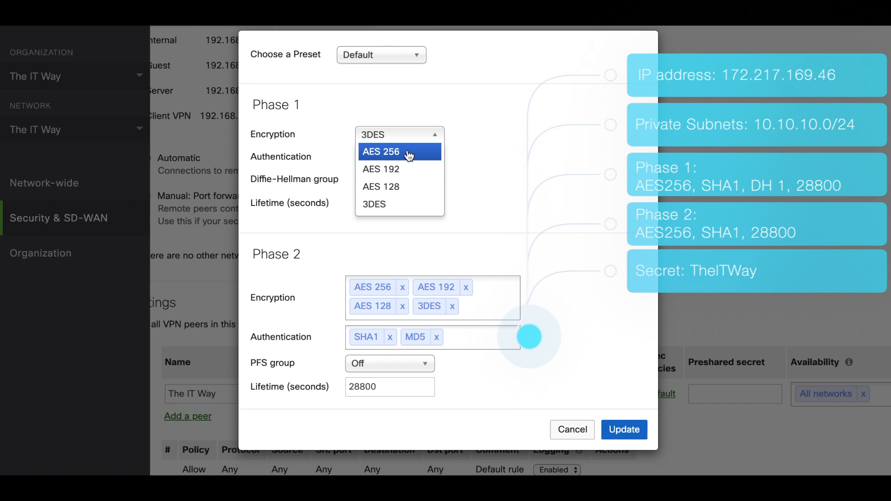
{"action": "left_click", "coordinate": [381, 152]}
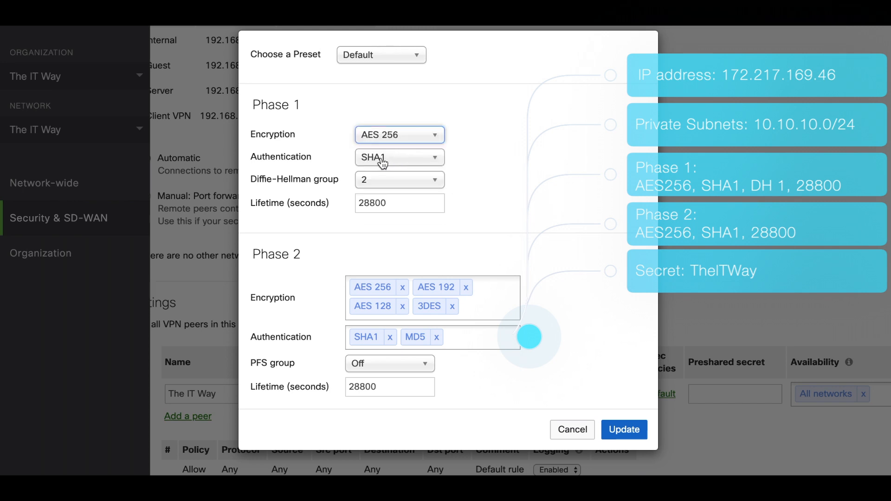
{"action": "mouse_move", "coordinate": [379, 183]}
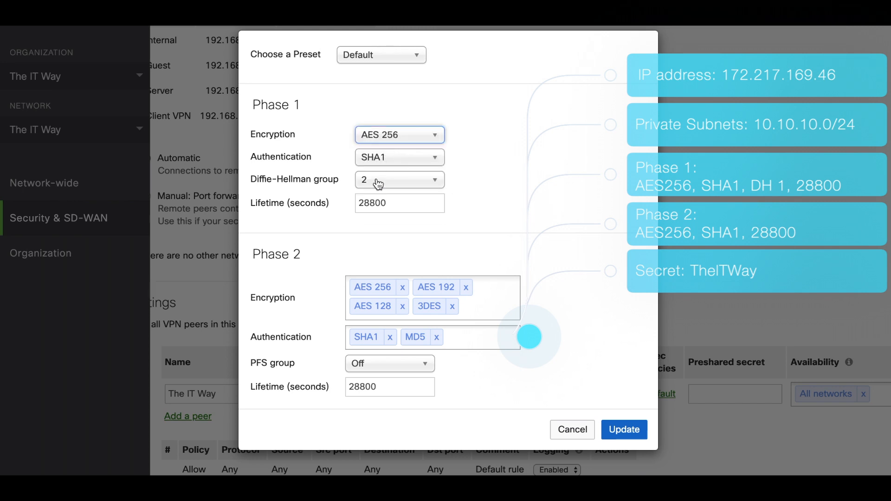
{"action": "left_click", "coordinate": [399, 179]}
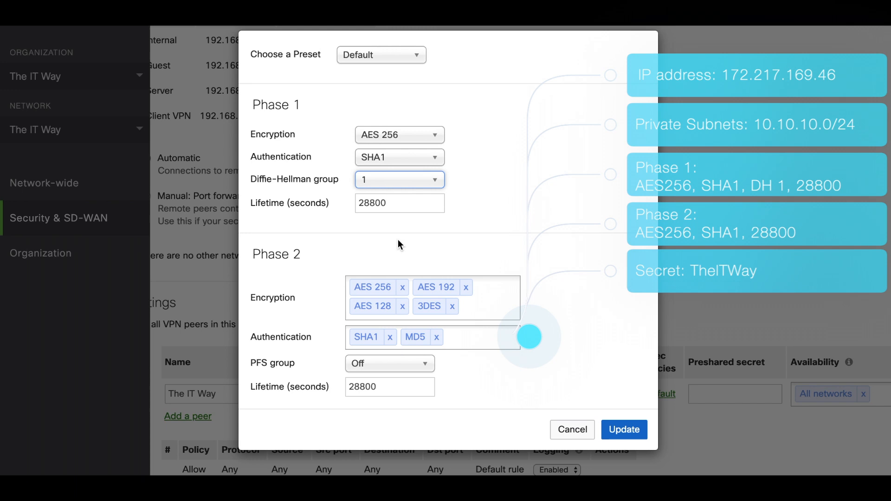
{"action": "mouse_move", "coordinate": [455, 293]}
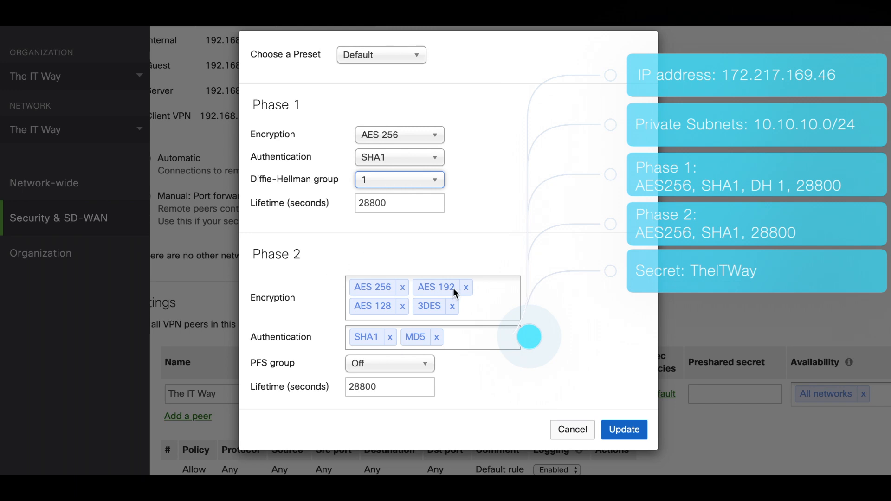
{"action": "mouse_move", "coordinate": [466, 293]}
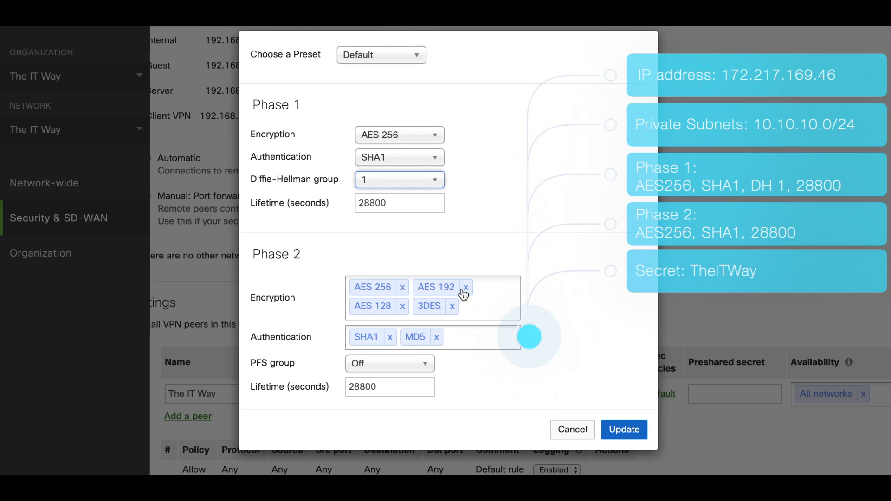
Limit Phase 2 to AES 256 and SHA1 only and apply the custom policies
{"action": "left_click", "coordinate": [466, 287]}
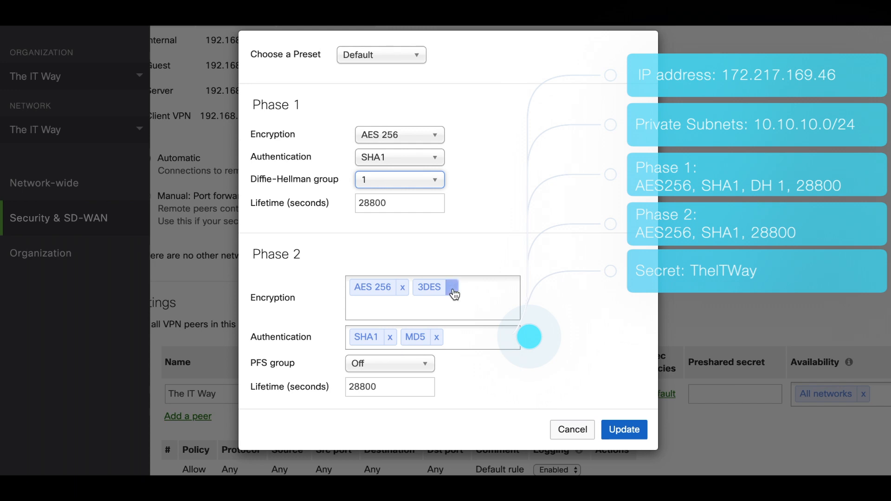
{"action": "left_click", "coordinate": [454, 287]}
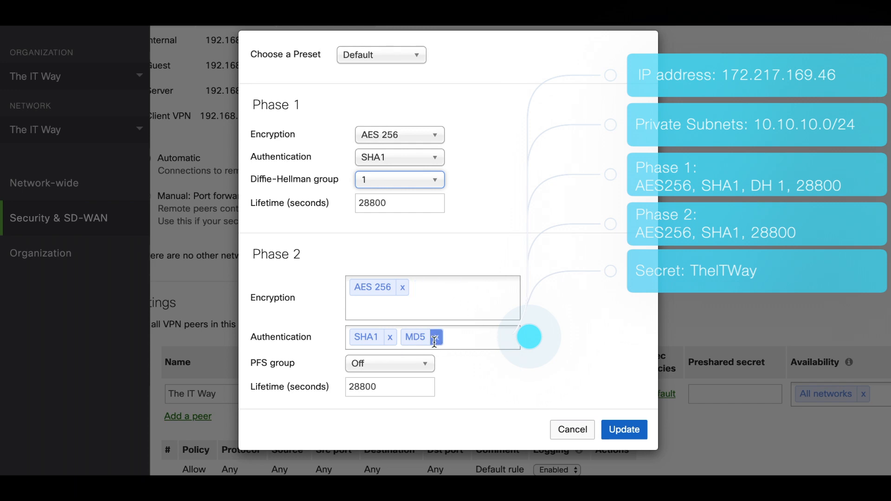
{"action": "left_click", "coordinate": [436, 336]}
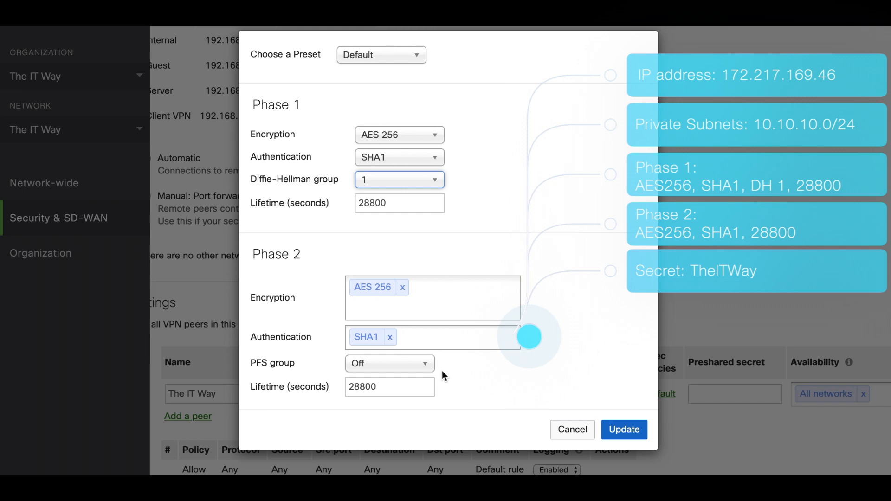
{"action": "mouse_move", "coordinate": [382, 381]}
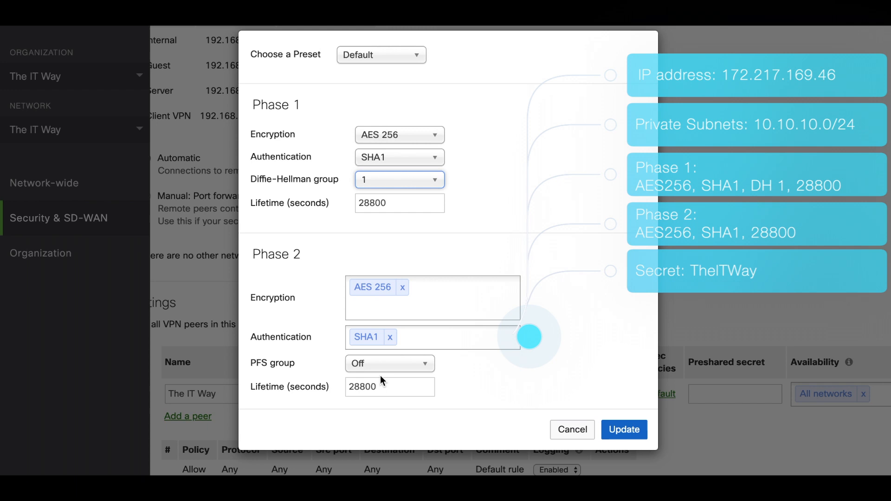
{"action": "left_click", "coordinate": [624, 430]}
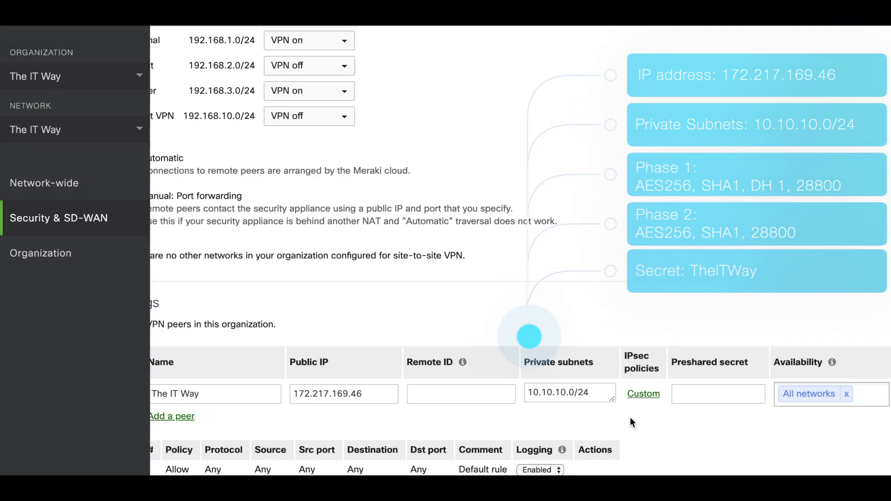
Enter a masked preshared secret for the peer 'The IT Way'
{"action": "type", "text": "••••"}
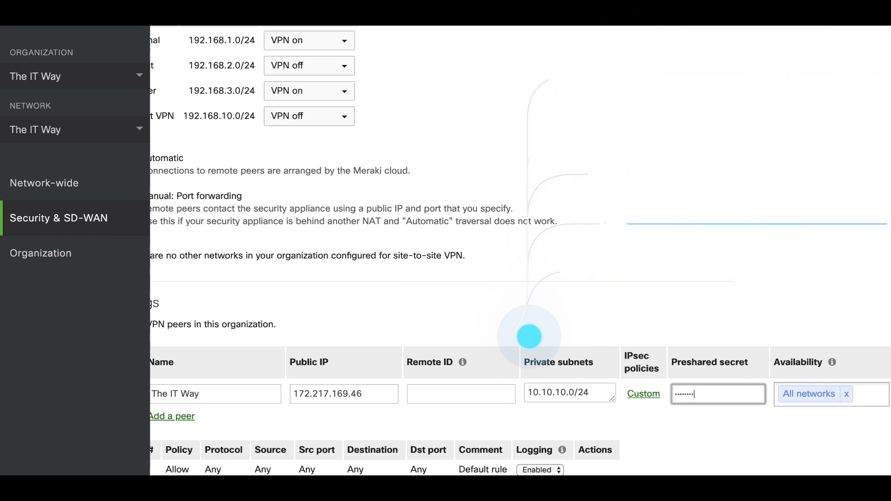
{"action": "mouse_move", "coordinate": [835, 362]}
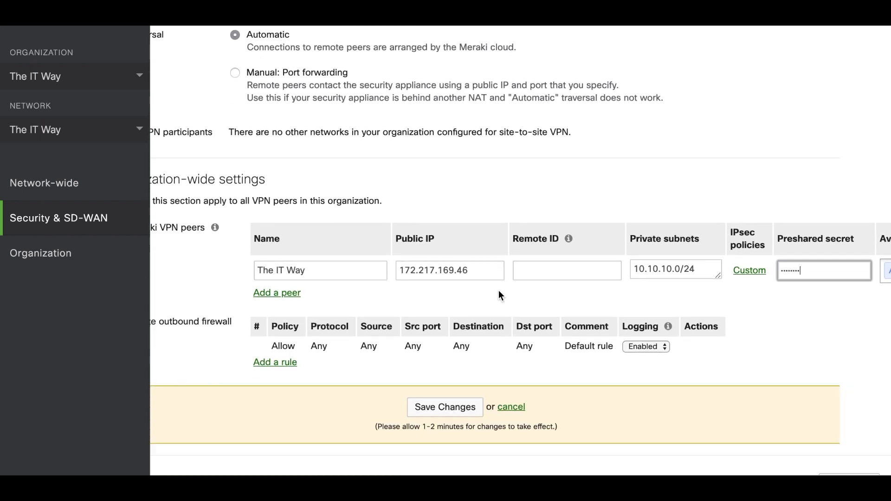
Save the VPN configuration and review the saved page listing 'The IT Way'
{"action": "left_click", "coordinate": [445, 407]}
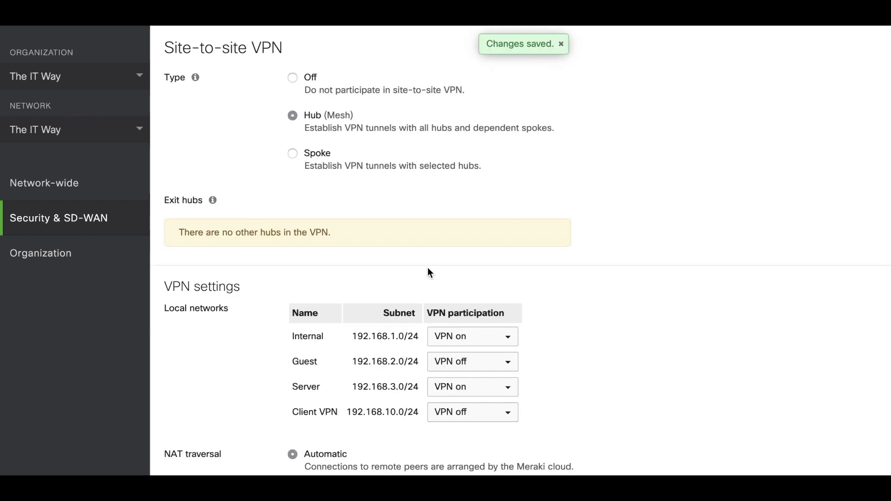
{"action": "scroll", "scroll_direction": "down", "scroll_amount": 3}
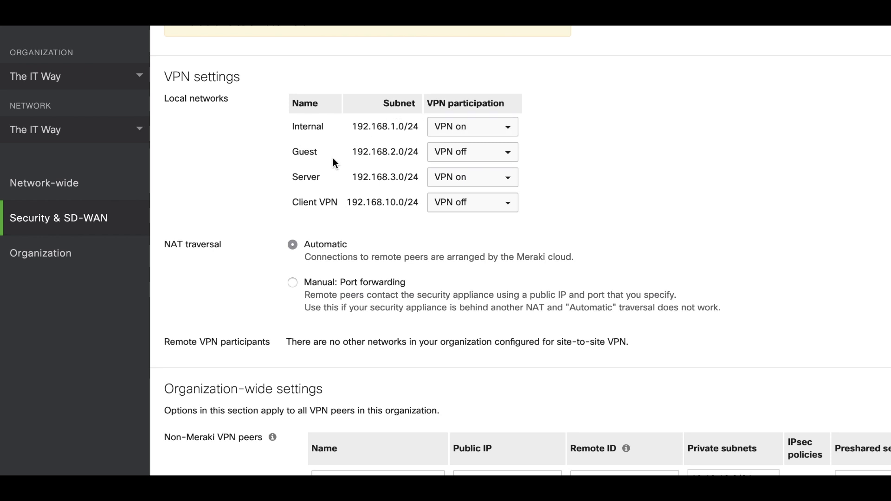
{"action": "scroll", "scroll_direction": "down", "scroll_amount": 3}
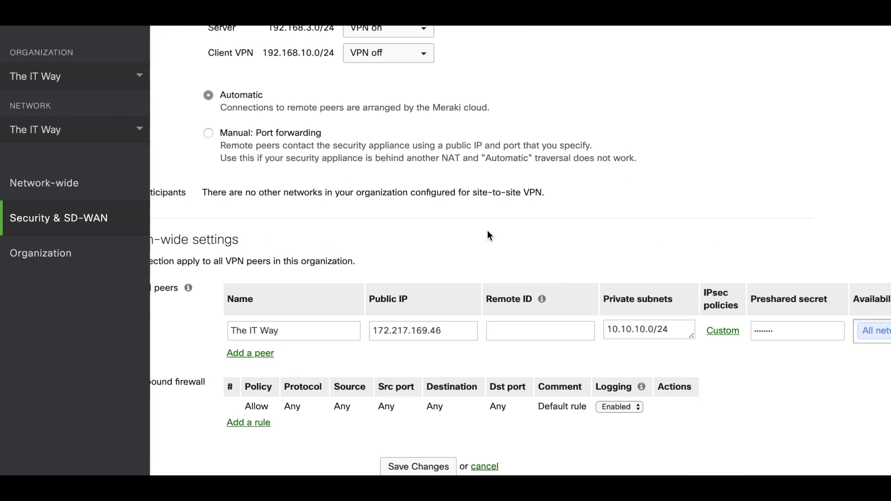